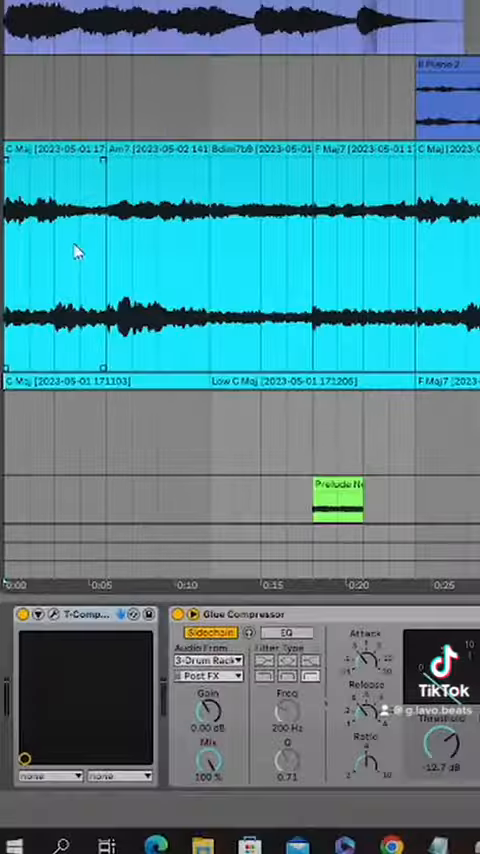
{"action": "mouse_move", "coordinate": [236, 242]}
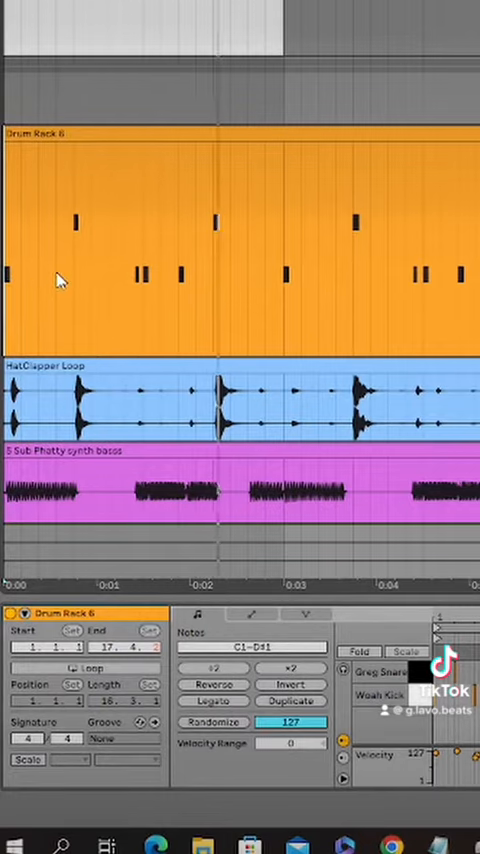
{"action": "mouse_move", "coordinate": [70, 390]}
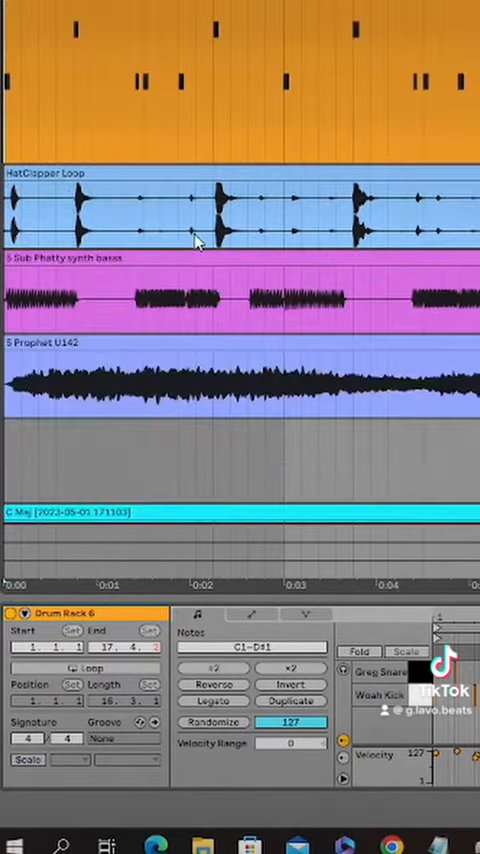
{"action": "mouse_move", "coordinate": [184, 250]}
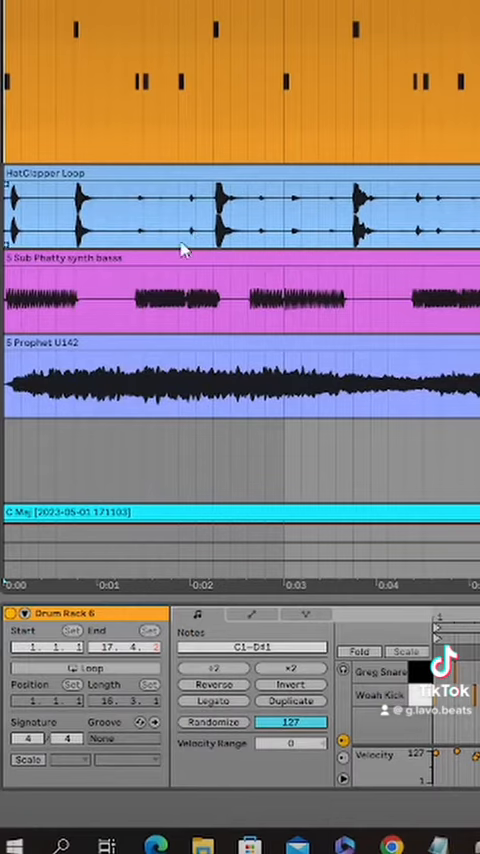